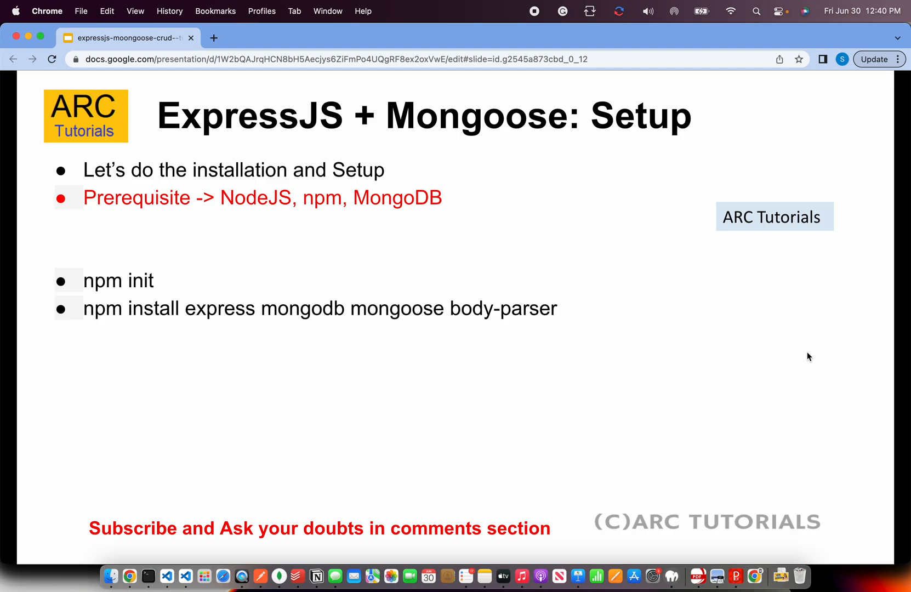
pyautogui.moveTo(755, 362)
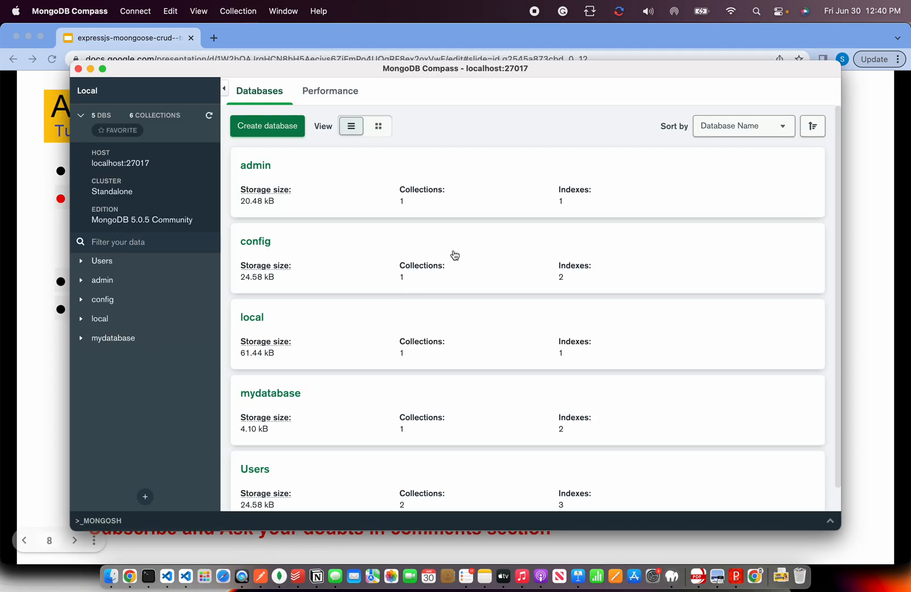
pyautogui.moveTo(588, 136)
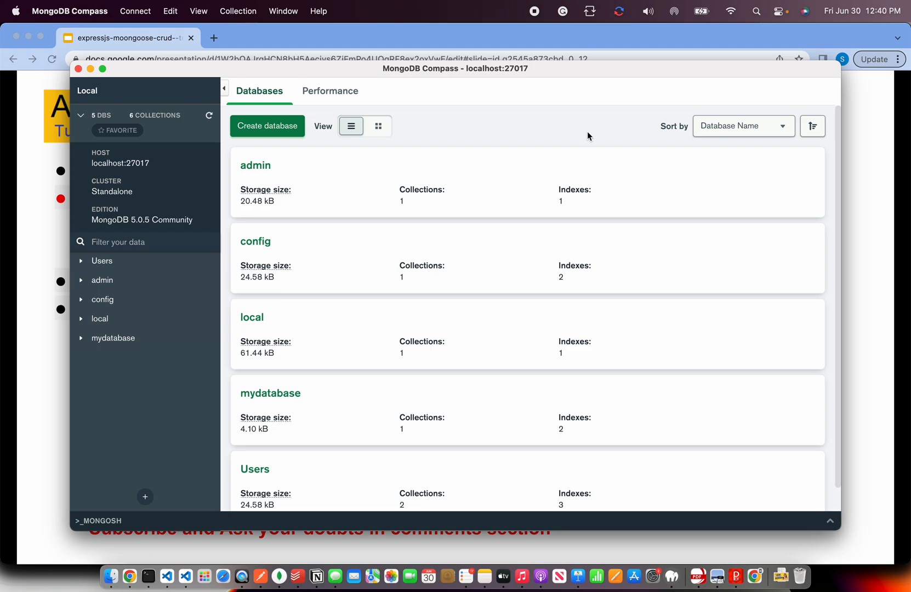
pyautogui.moveTo(268, 273)
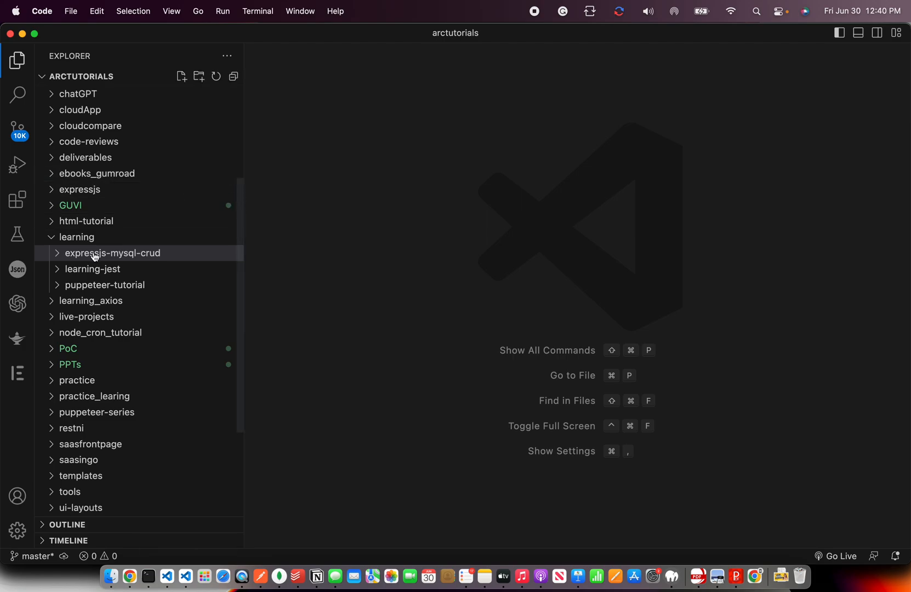
# Step: Create the folder expressjs-mongoose-apis inside learning
pyautogui.click(76, 237)
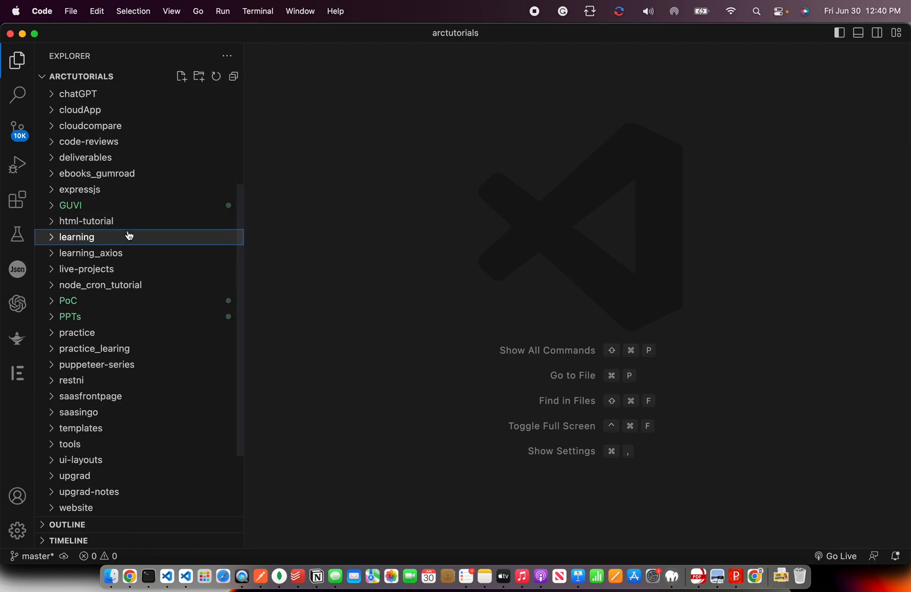
pyautogui.write('e')
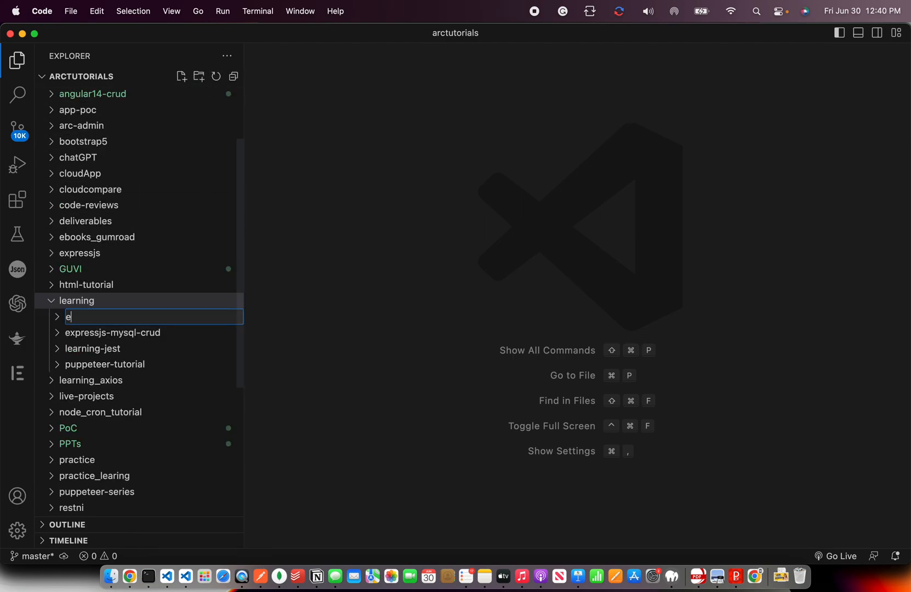
pyautogui.write('xpressjs-')
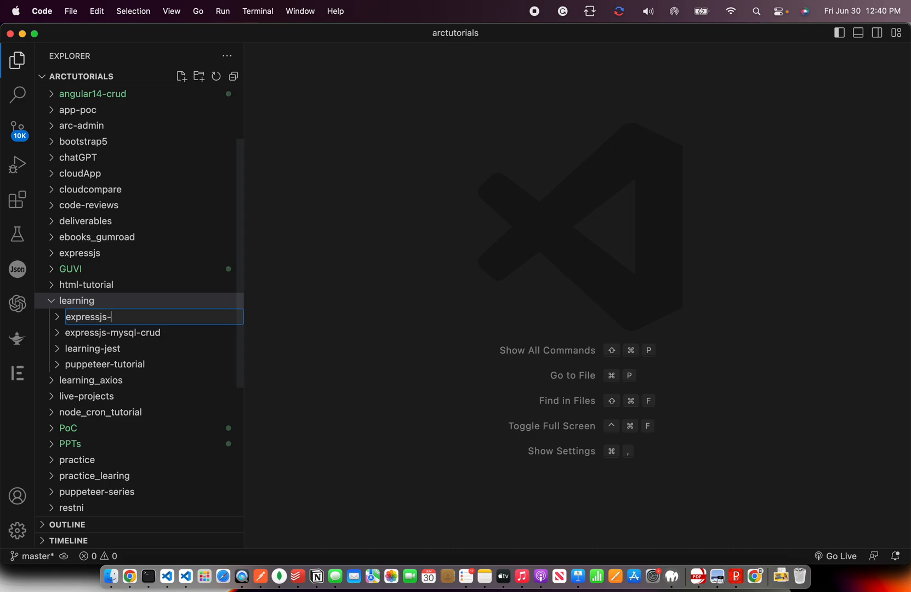
pyautogui.write('mongoose-apis')
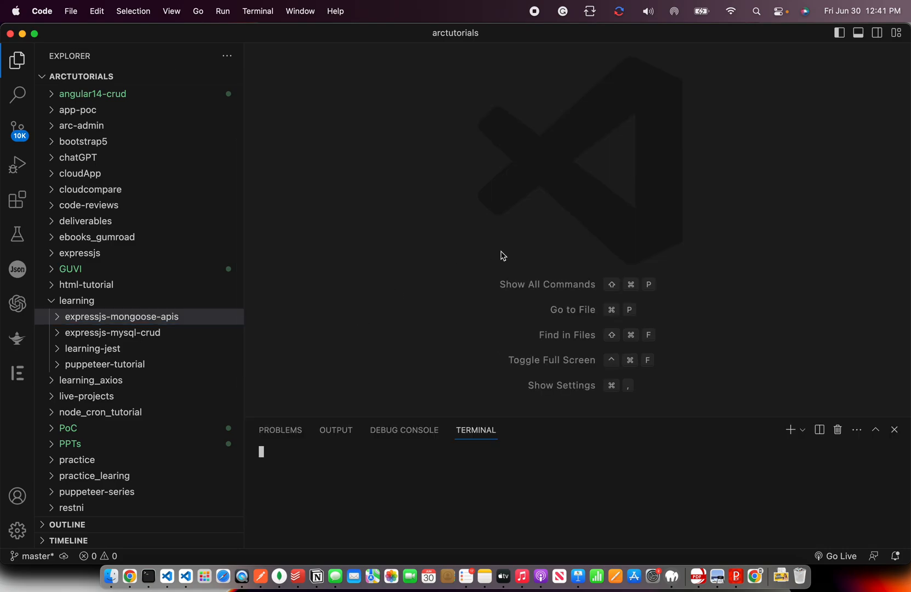
# Step: Change the terminal into learning/expressjs-mongoose-apis/ and start npm init
pyautogui.write('cd')
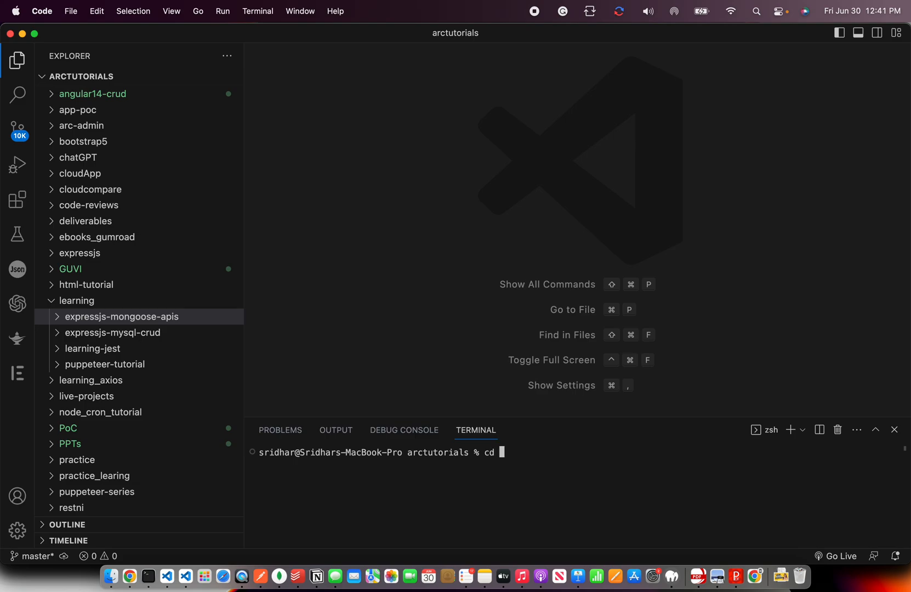
pyautogui.write('learning/expressjs-mongoose-apis/')
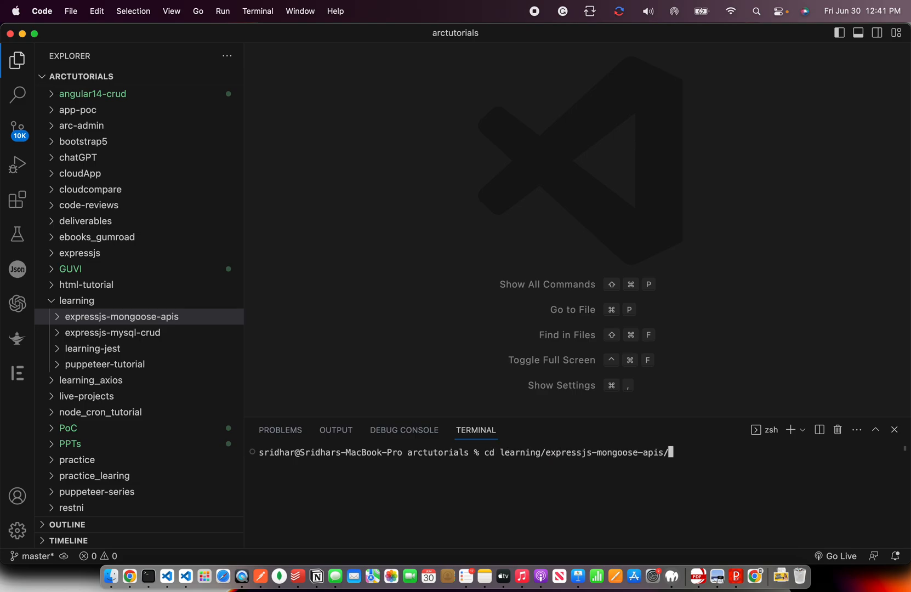
pyautogui.write('np')
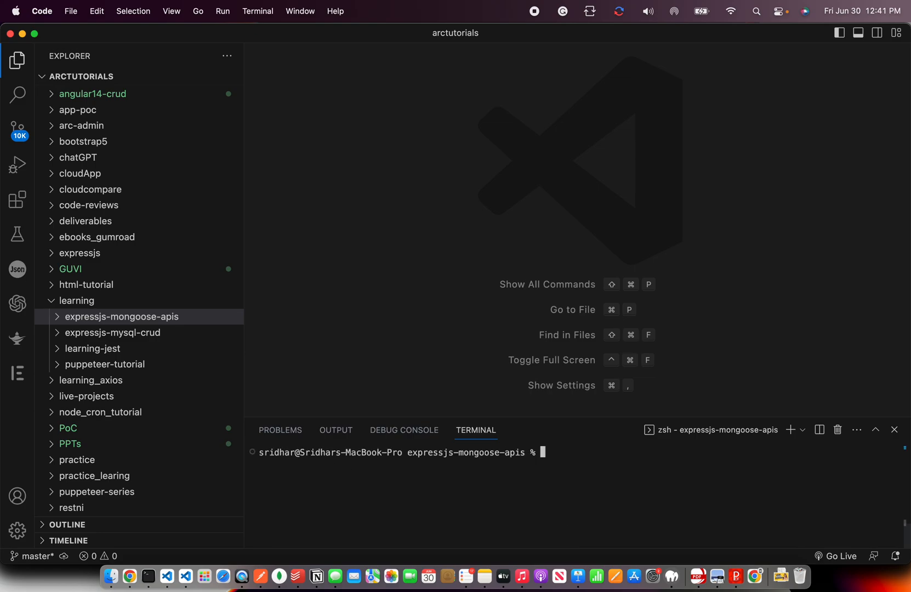
# Step: Install express and mongoose with npm in the project folder
pyautogui.click(122, 317)
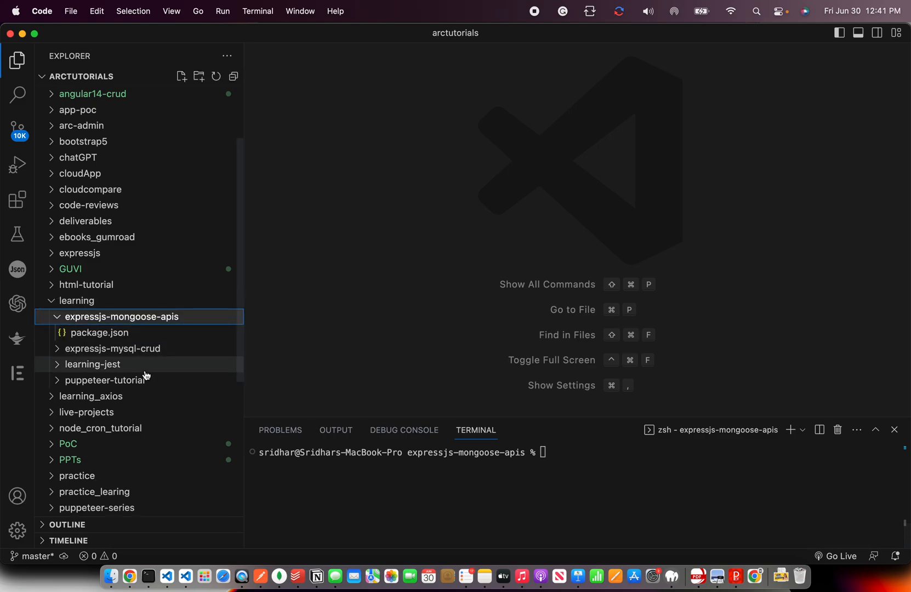
pyautogui.write('npm install express')
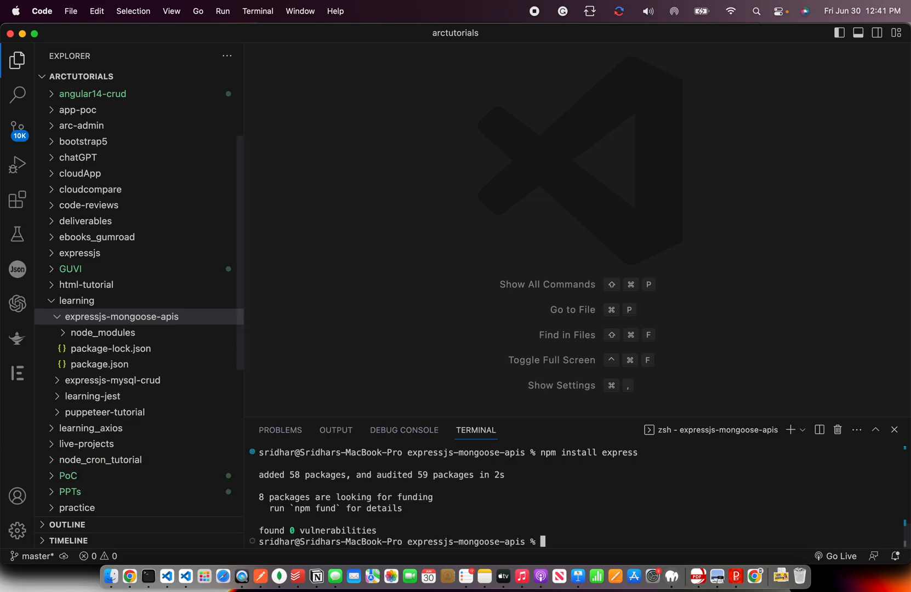
pyautogui.write('npm install e')
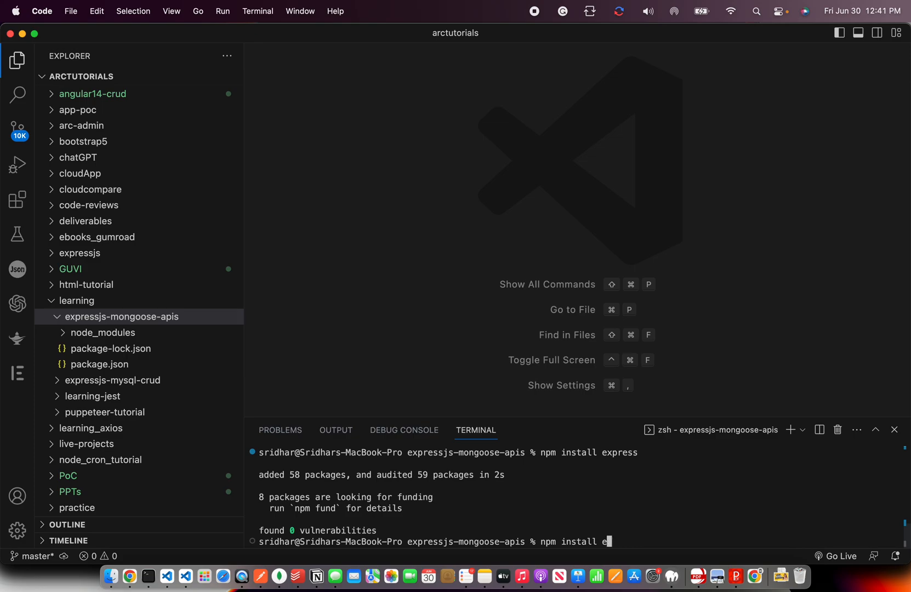
pyautogui.write('mongod')
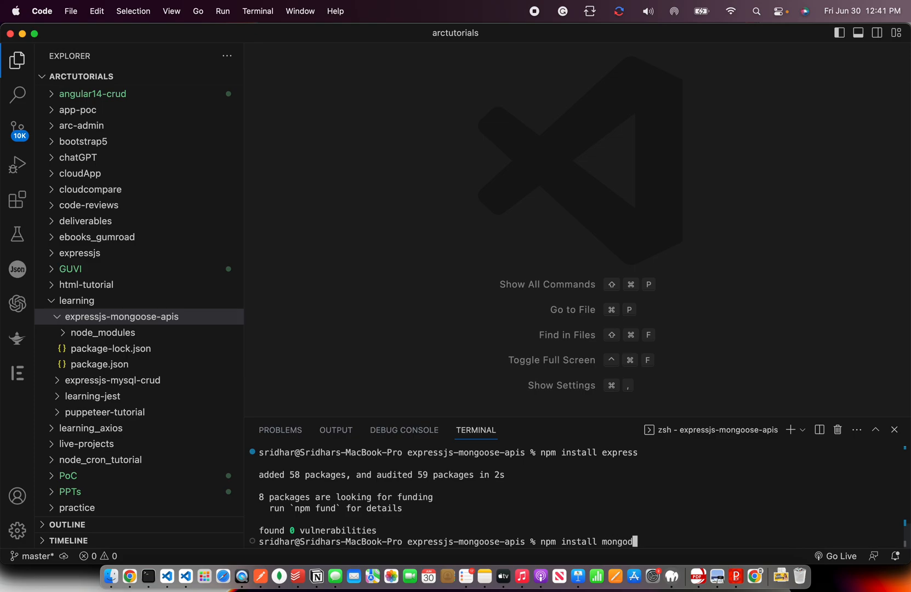
pyautogui.press('enter')
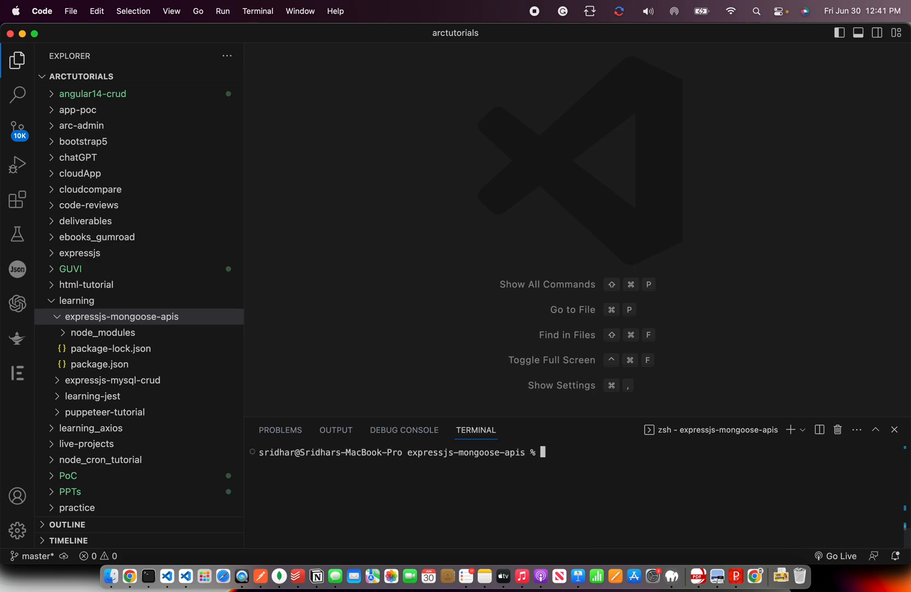
# Step: Install body-parser, then check package.json lists the three dependencies
pyautogui.write('npm install b')
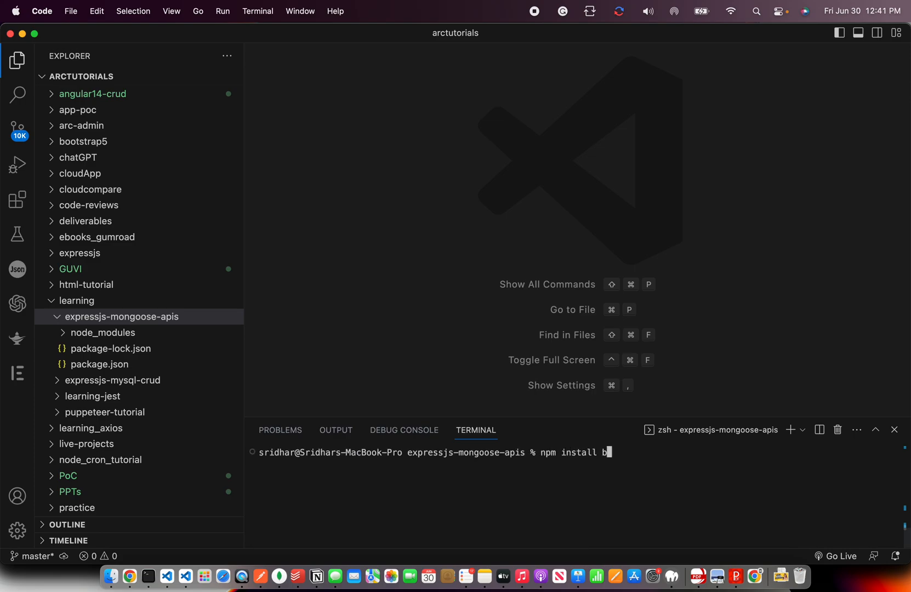
pyautogui.write('ody-pa')
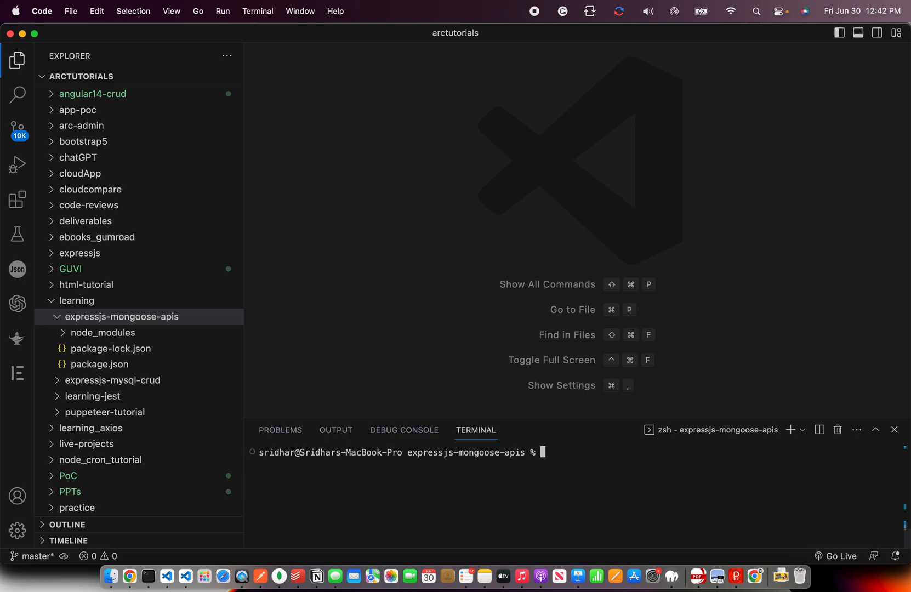
pyautogui.click(102, 365)
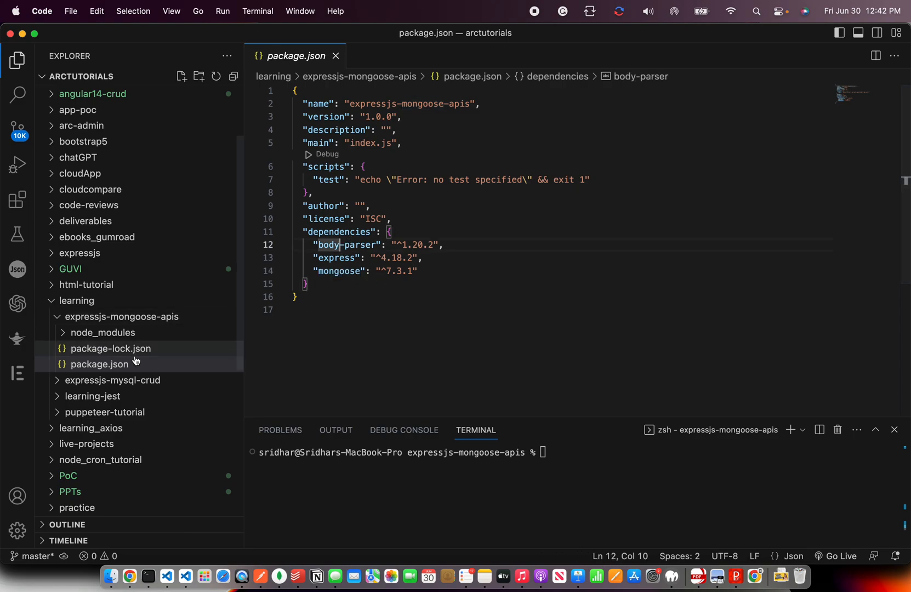
# Step: Create a new index.js file in the expressjs-mongoose-apis folder
pyautogui.click(121, 317)
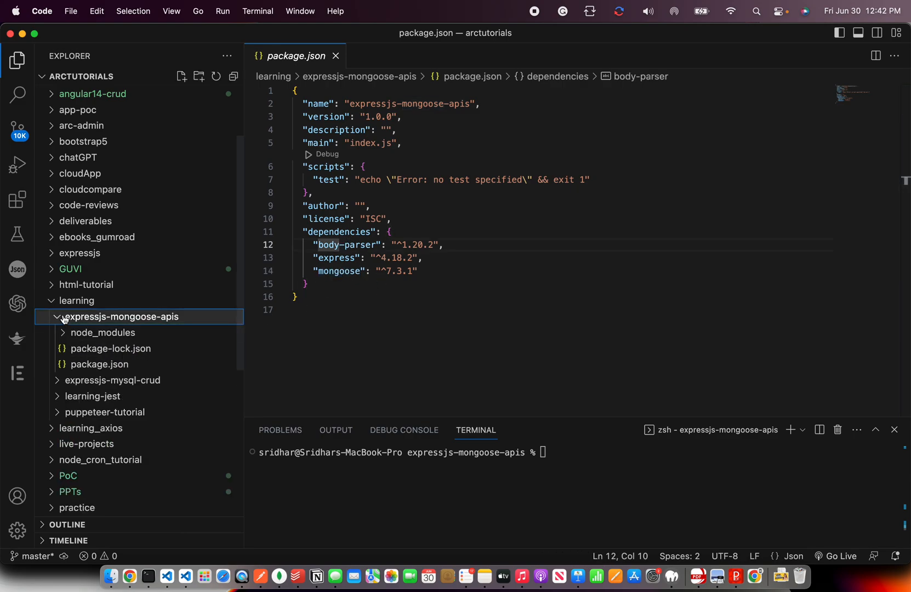
pyautogui.write('index.js')
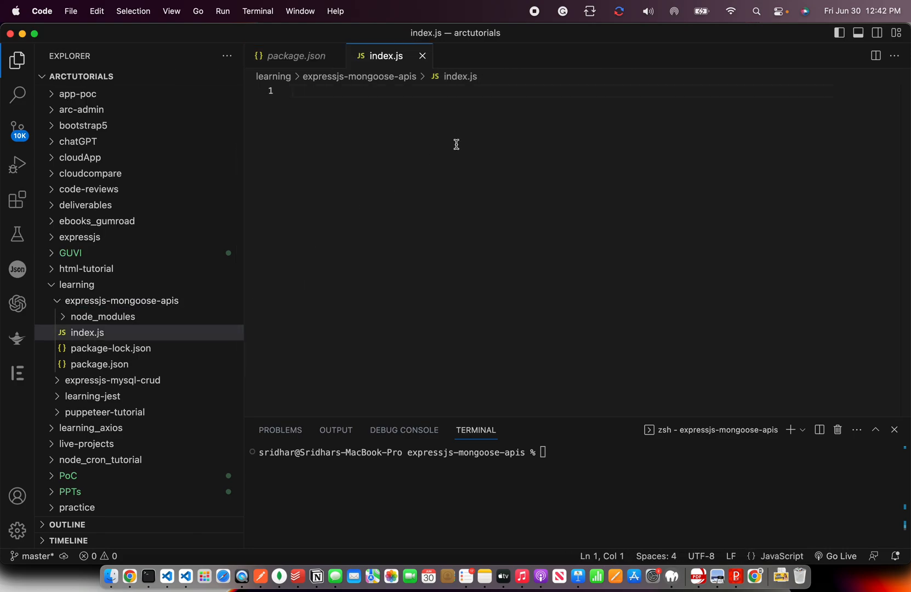
# Step: Require express, mongoose and body-parser as constants at the top of index.js
pyautogui.write('const express')
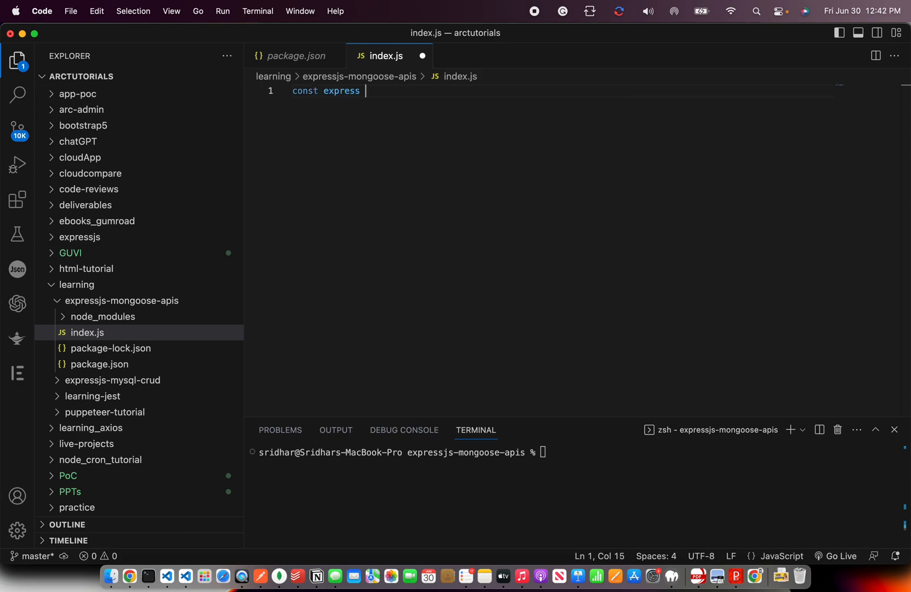
pyautogui.write('= require("ex')
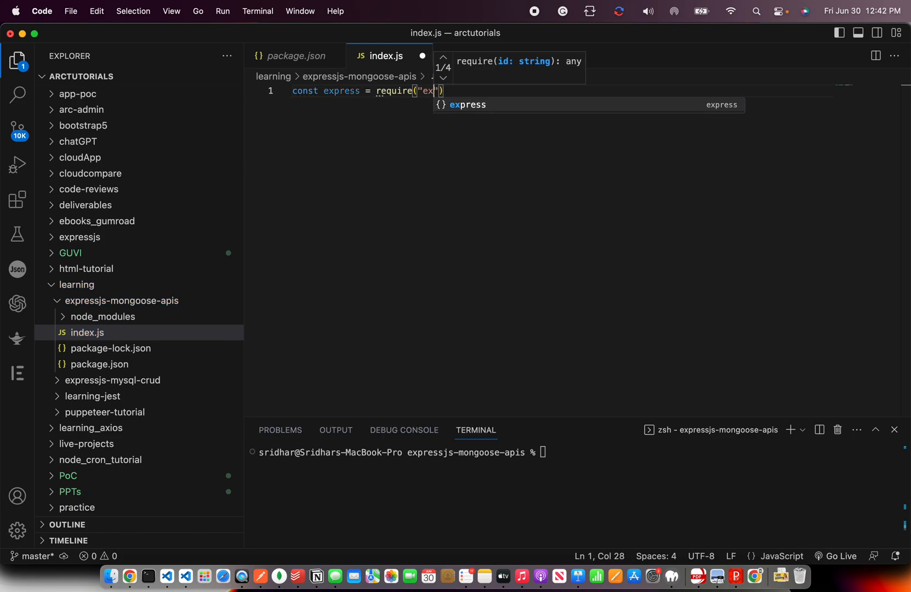
pyautogui.write('co')
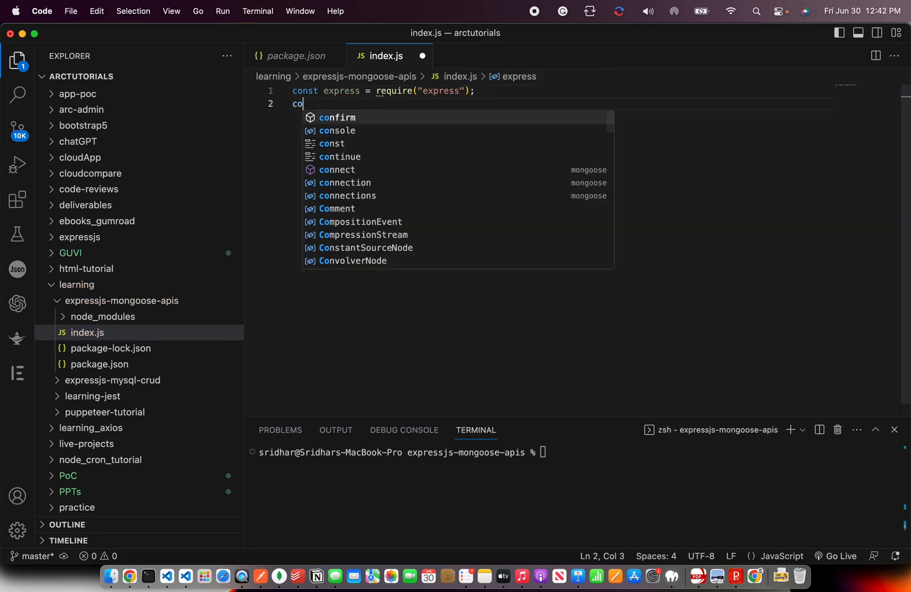
pyautogui.write('nst mongo')
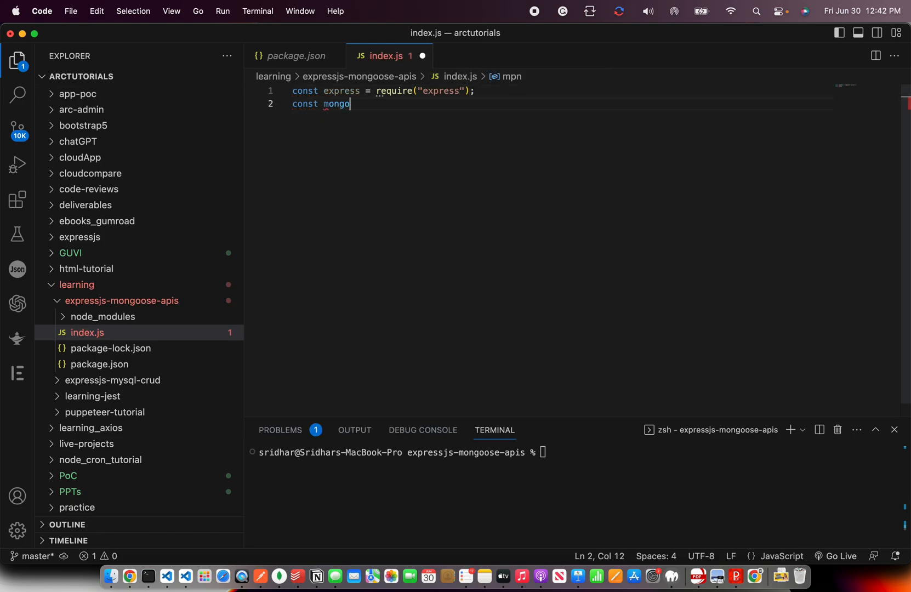
pyautogui.write('ose = require("mongoose");')
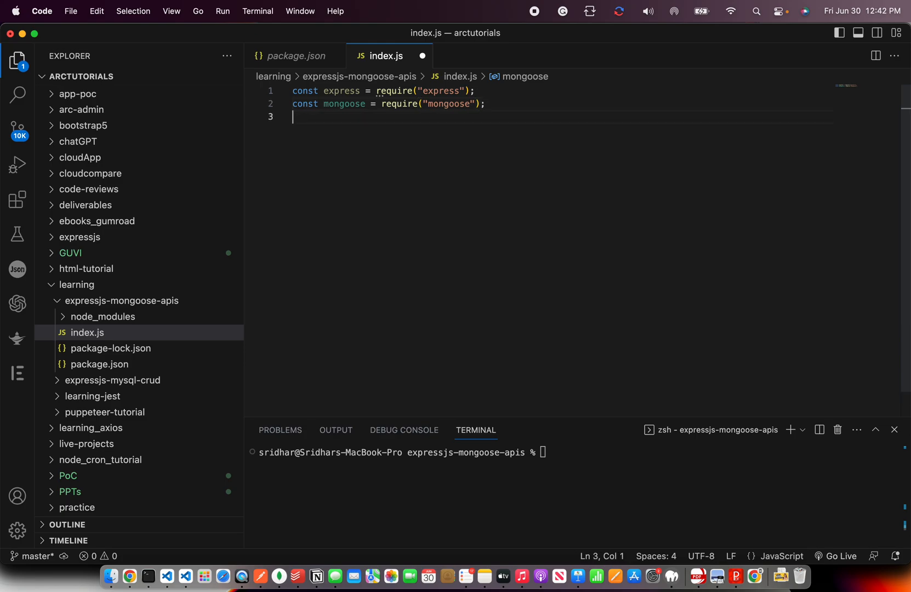
pyautogui.write('const bodyPa')
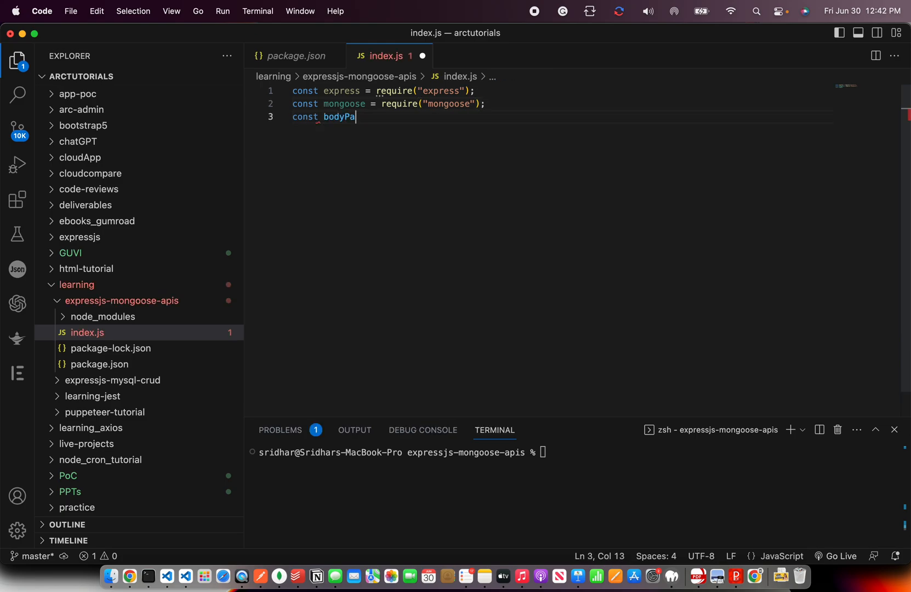
pyautogui.write('rser = require("body-parser");')
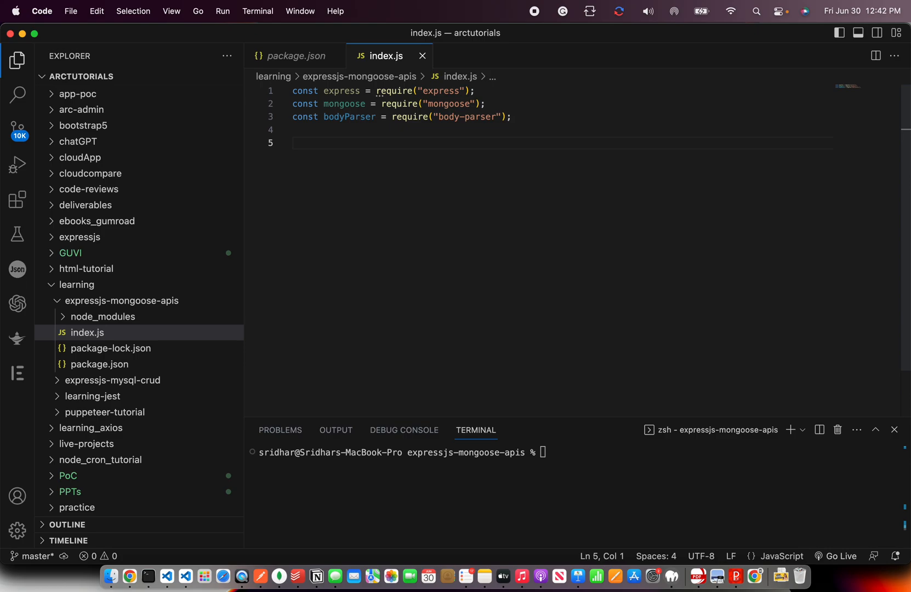
pyautogui.write('application.')
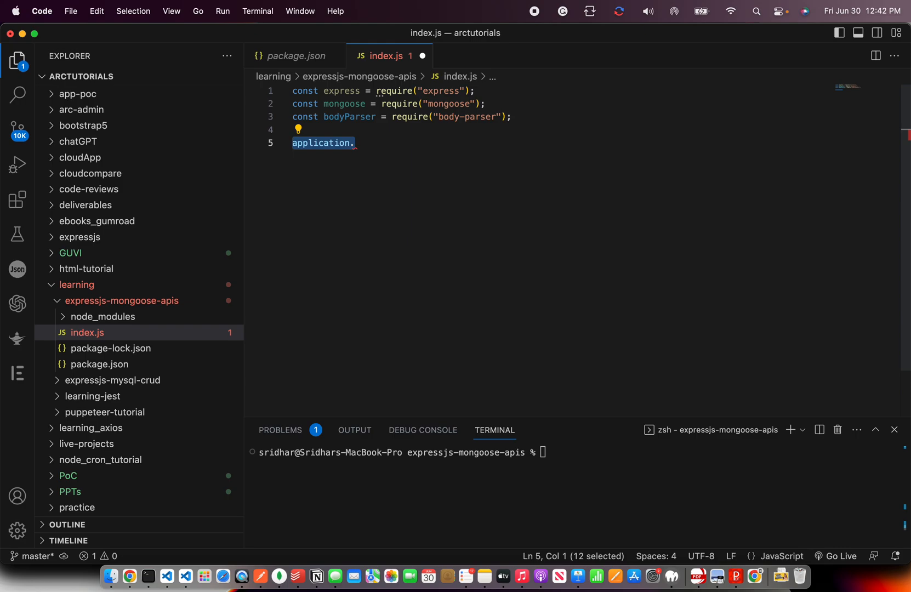
# Step: Create the app with express() and register bodyParser.json() middleware
pyautogui.write('const ap')
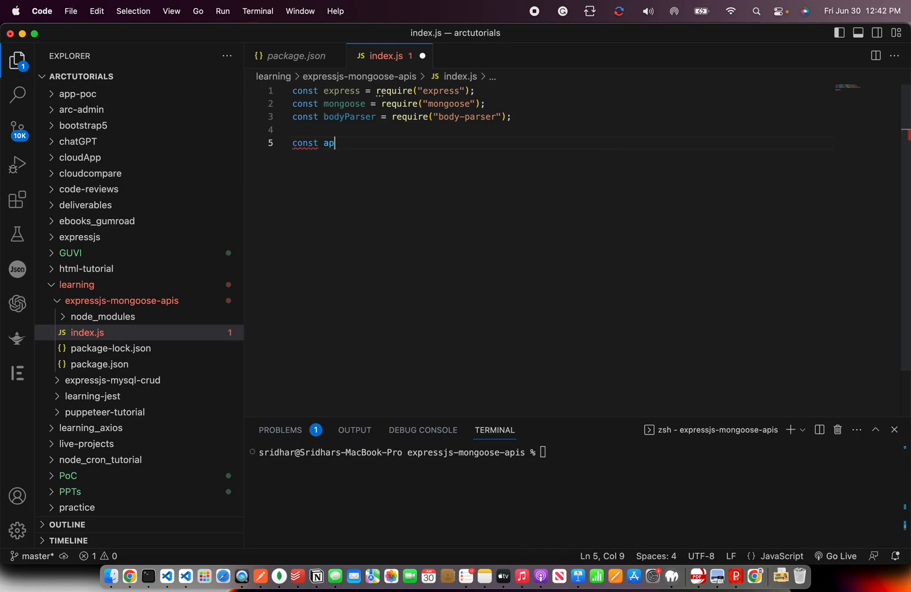
pyautogui.write('p =')
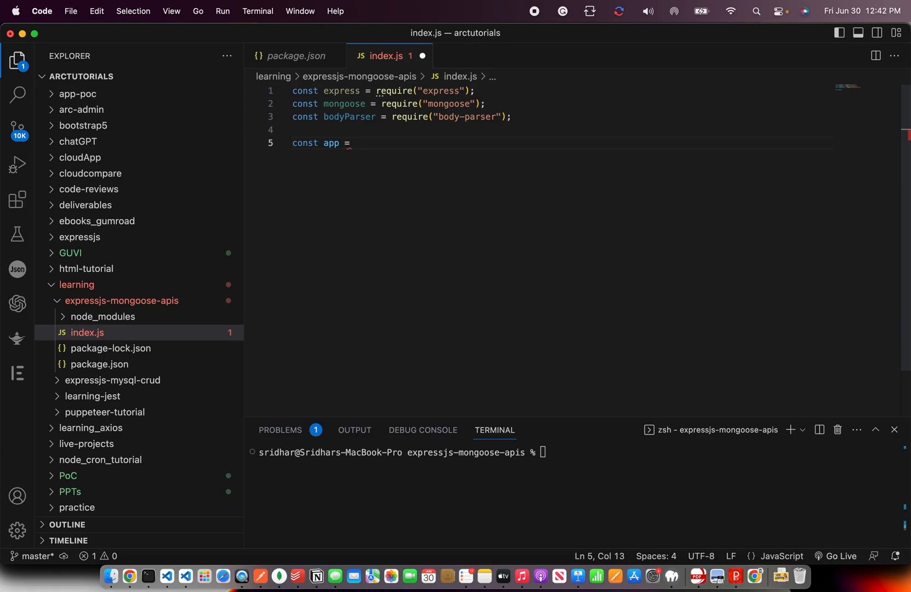
pyautogui.write('express();')
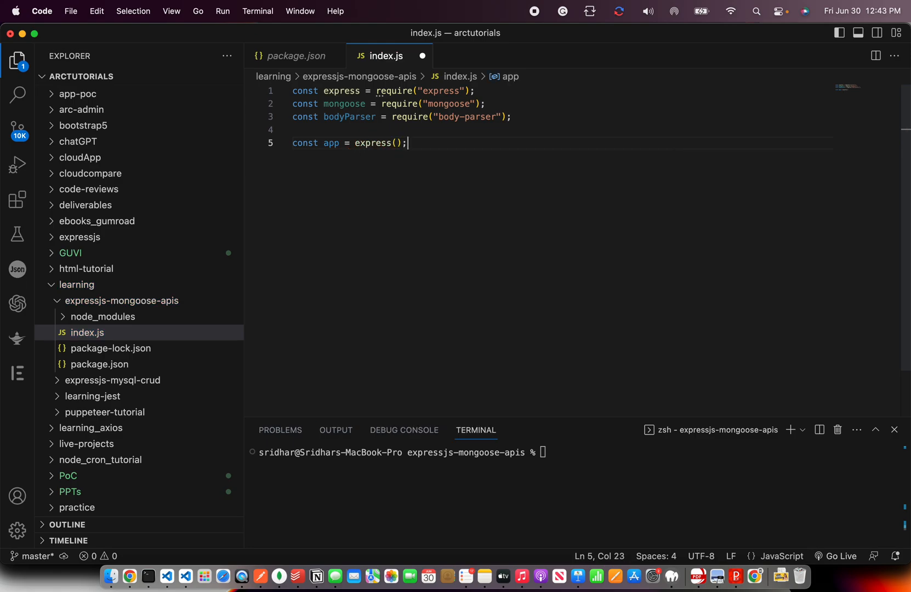
pyautogui.press('Enter')
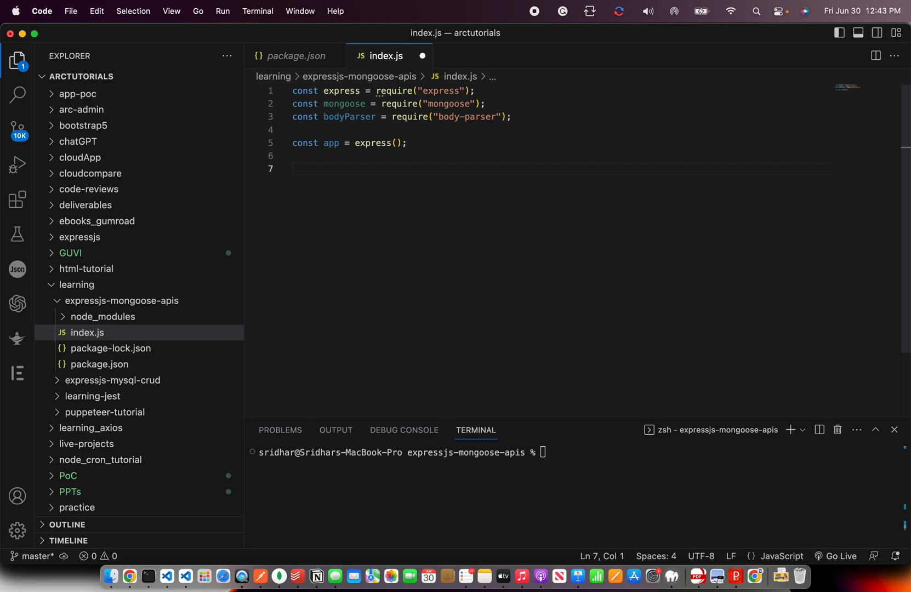
pyautogui.write('app')
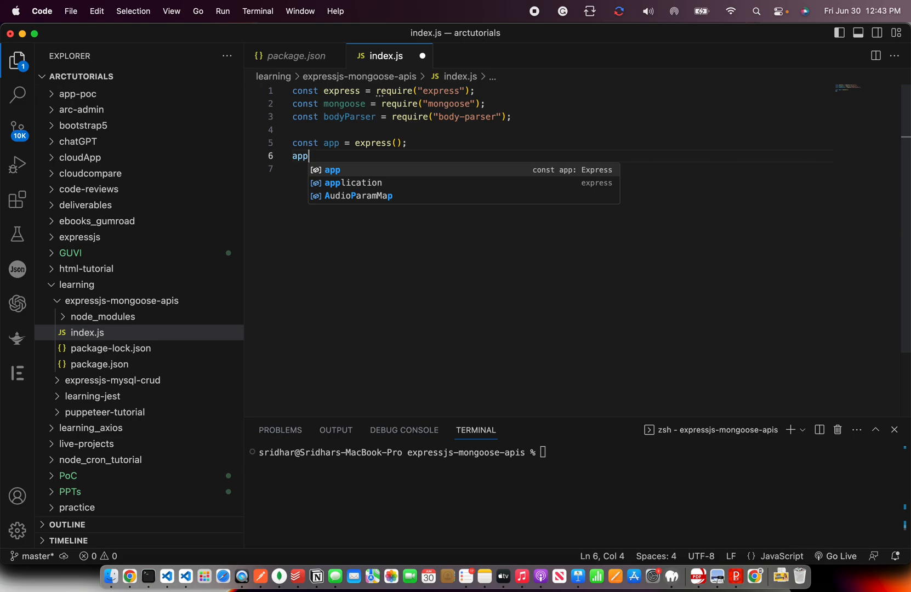
pyautogui.write('.')
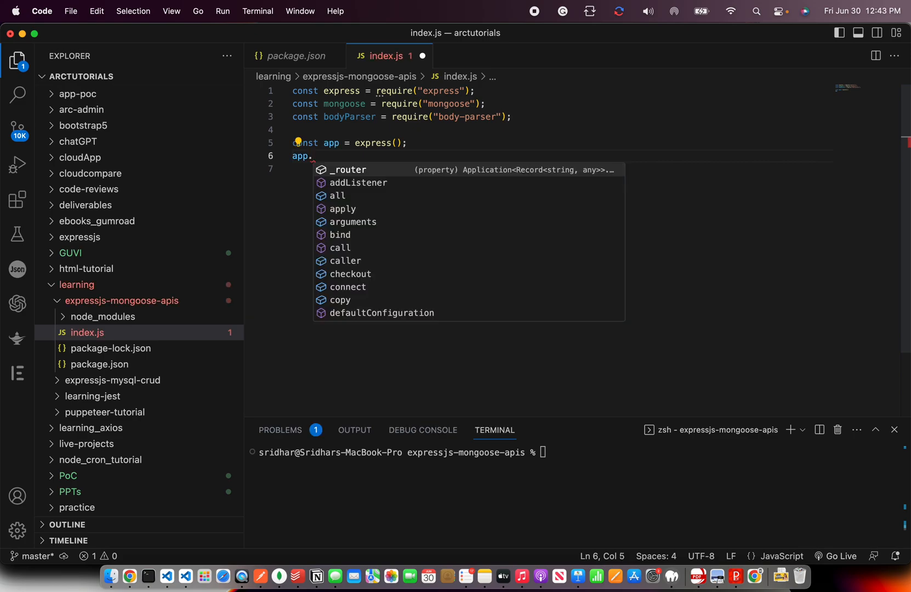
pyautogui.write('use(b')
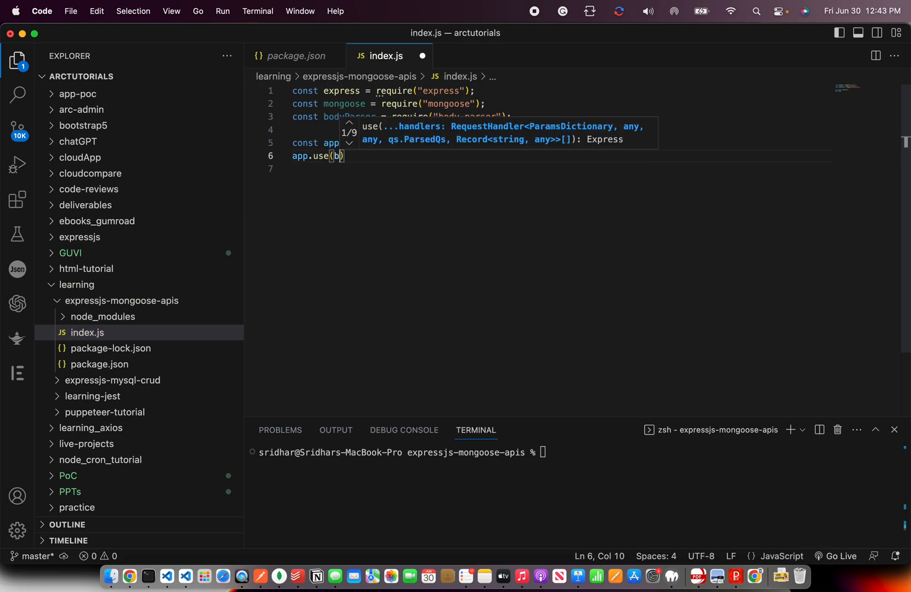
pyautogui.write('odyParser')
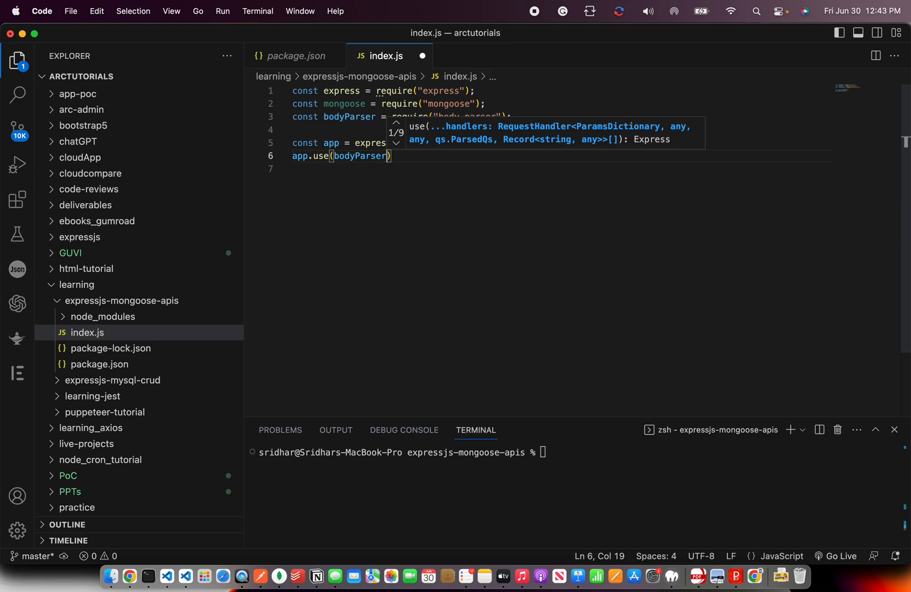
pyautogui.write('.json()')
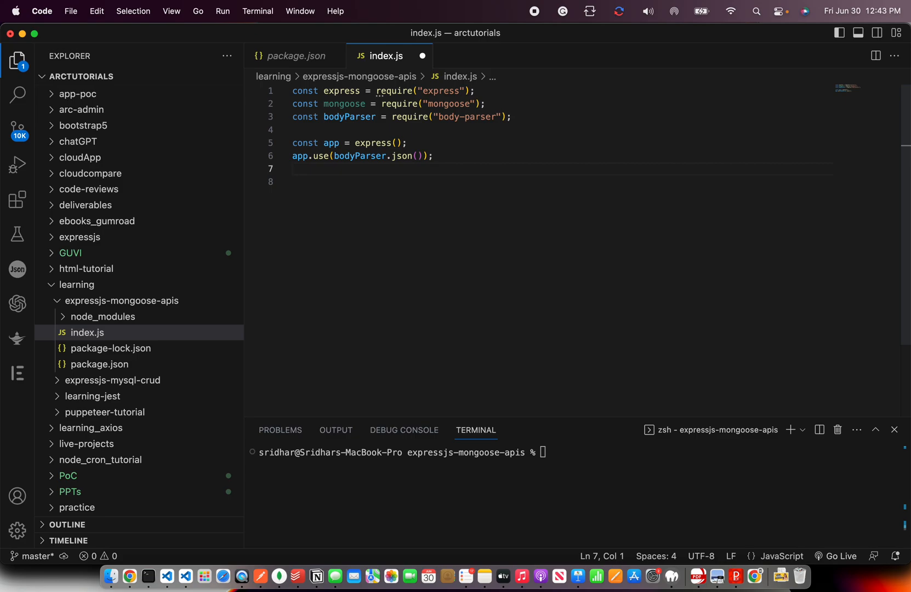
# Step: Register bodyParser.urlencoded({extended: true}) middleware on the app
pyautogui.write('app./')
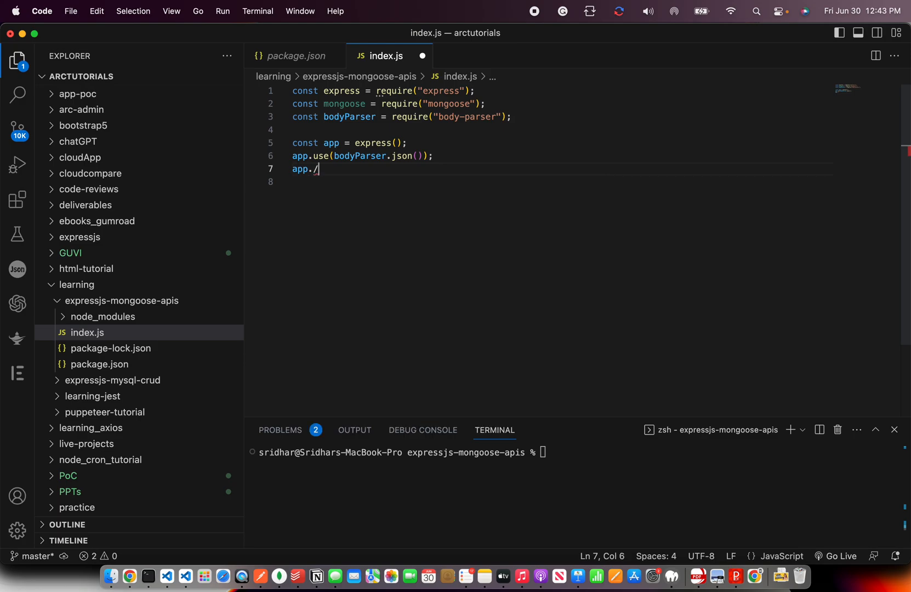
pyautogui.write('use')
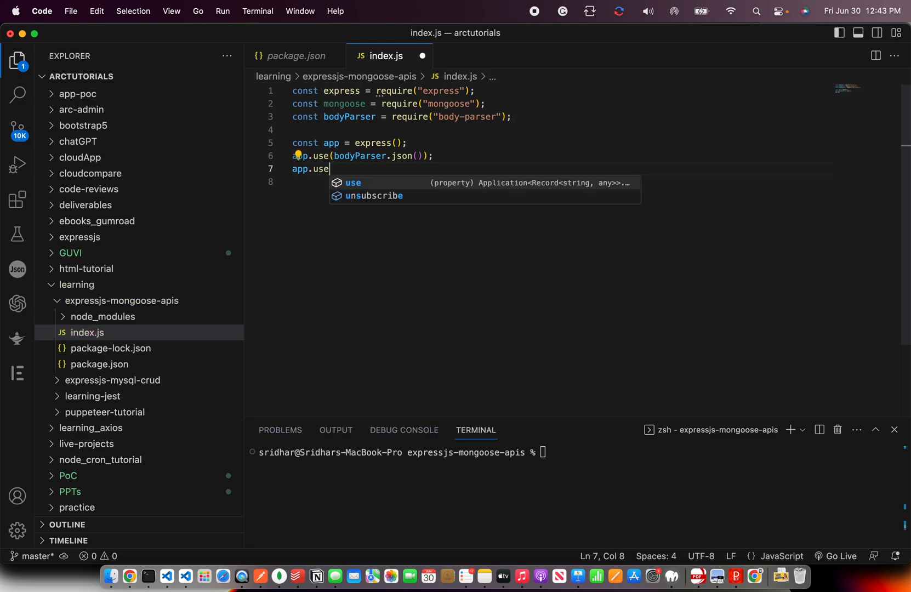
pyautogui.write('(bodyParser.urlencoded')
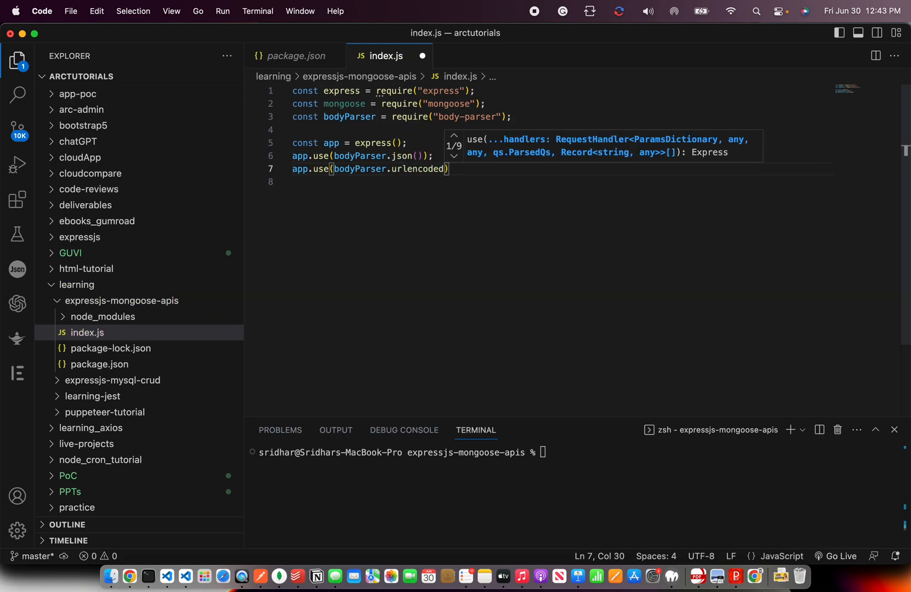
pyautogui.write('(')
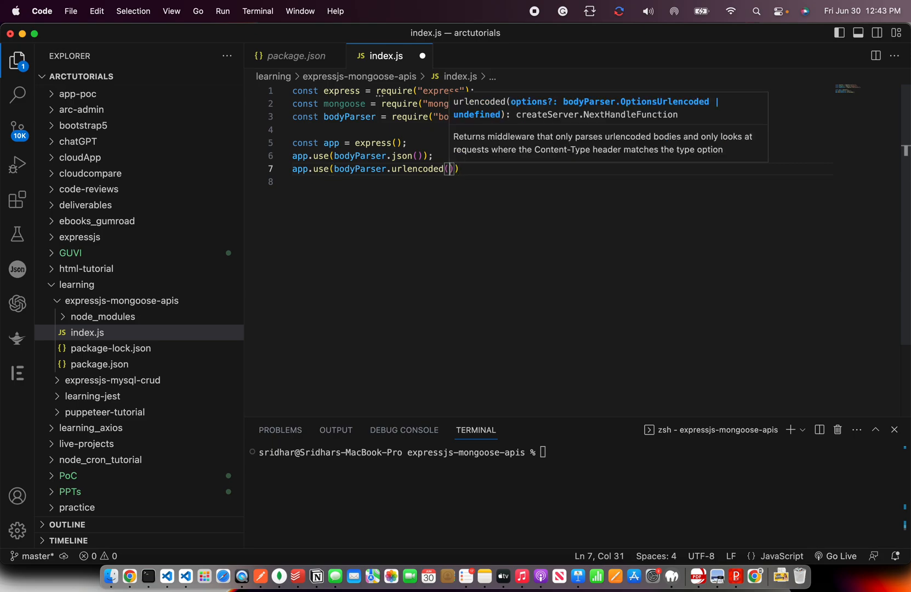
pyautogui.write('{extended: true')
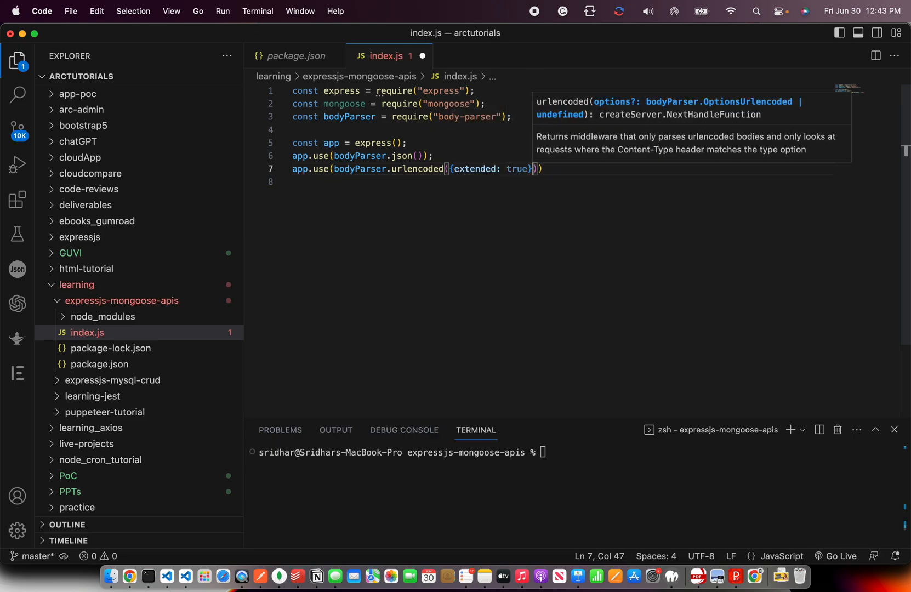
pyautogui.write(');')
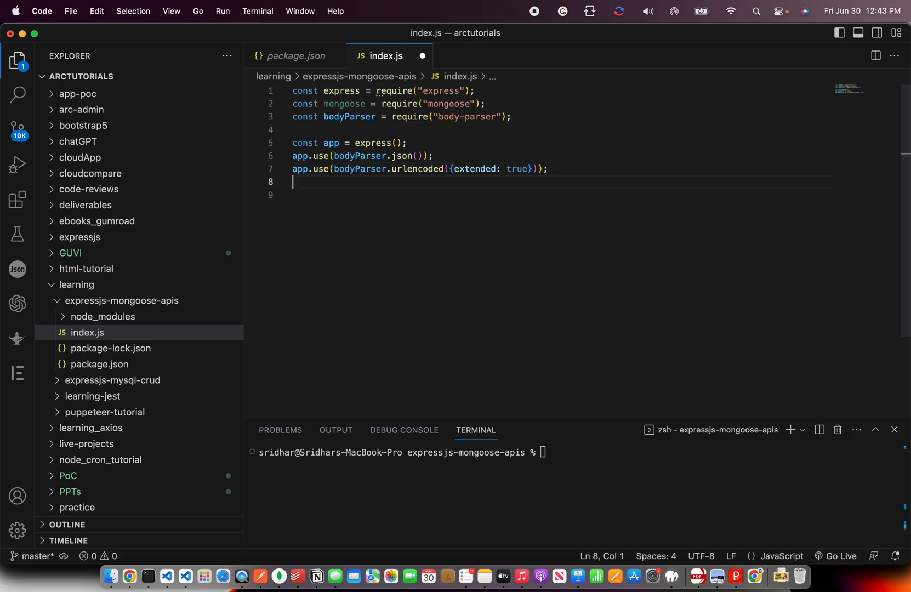
pyautogui.write('cn')
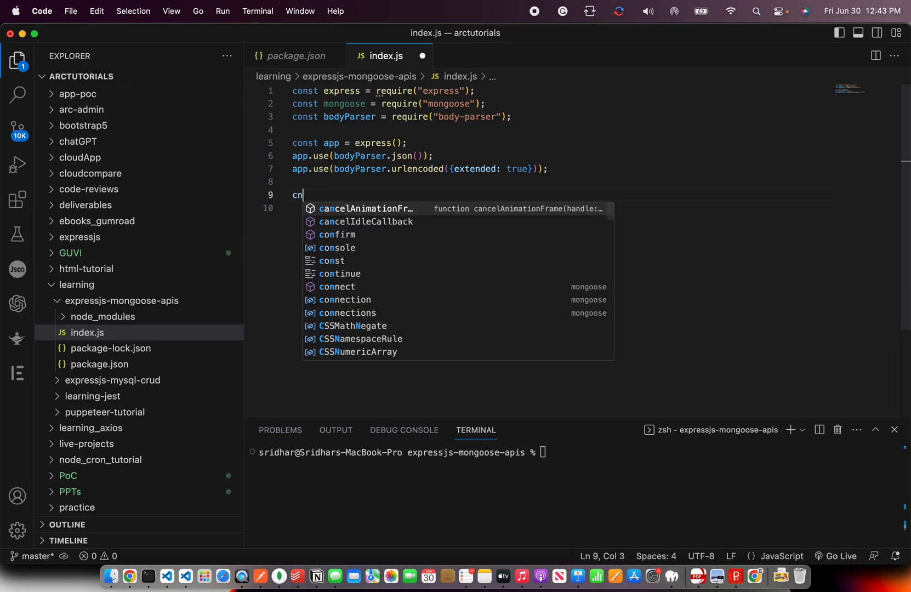
# Step: Set const port = 3000 and app.listen on it, logging "Server started successfully"
pyautogui.write('onst port = 3000l;')
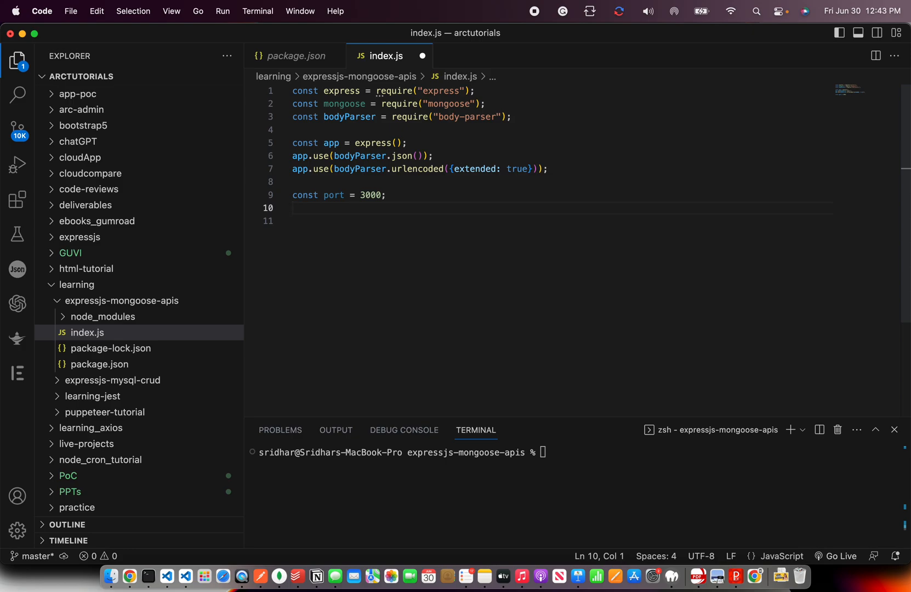
pyautogui.write('a')
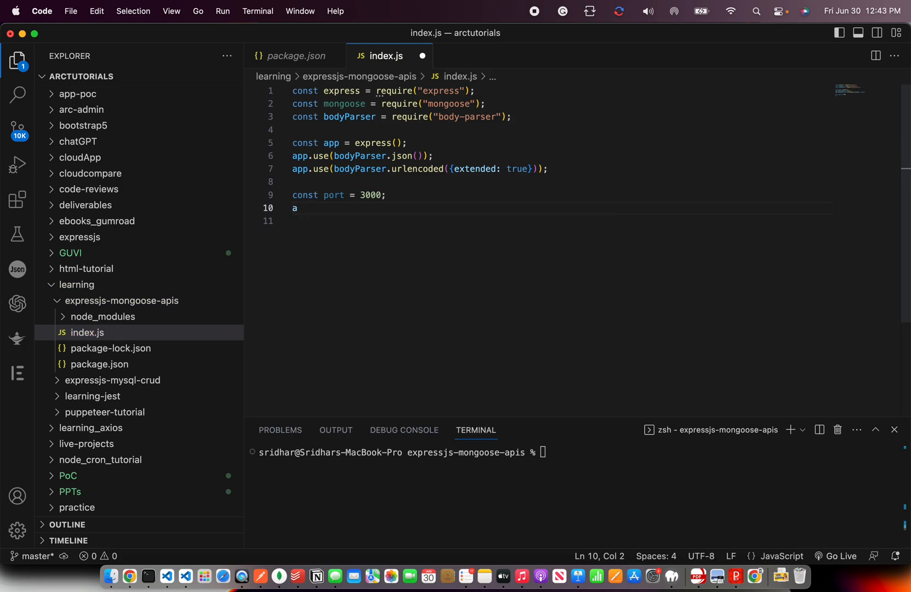
pyautogui.write('pp.lus')
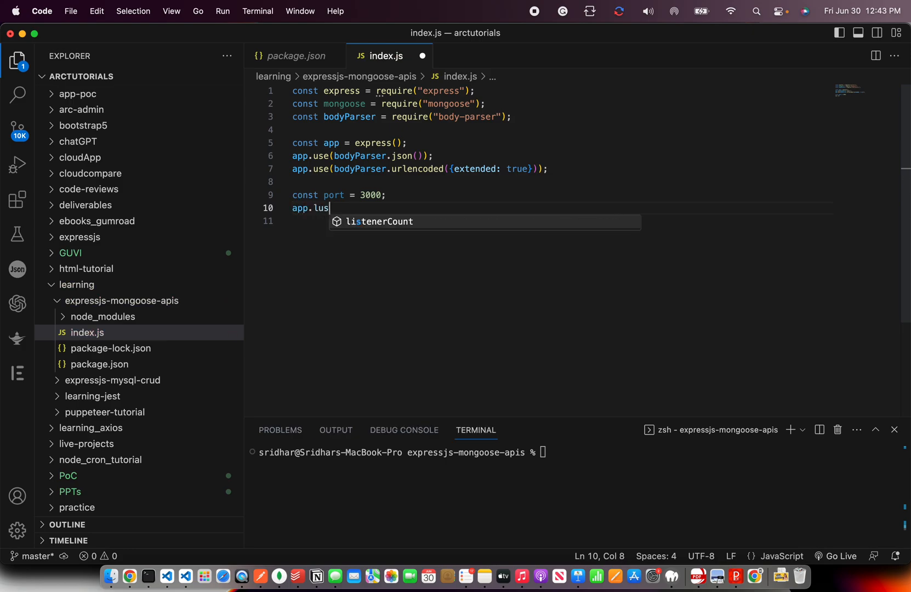
pyautogui.write('isten')
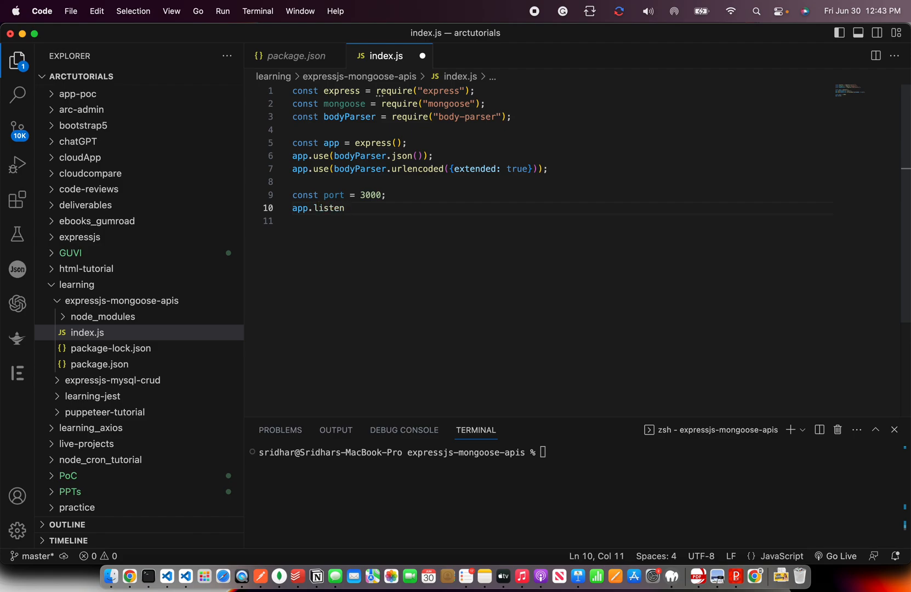
pyautogui.write('(port)')
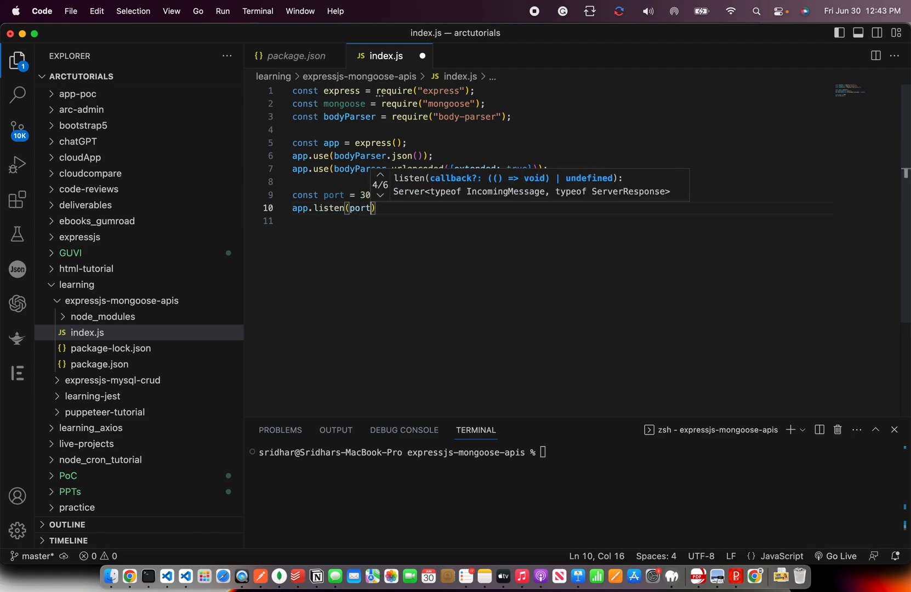
pyautogui.write('0,')
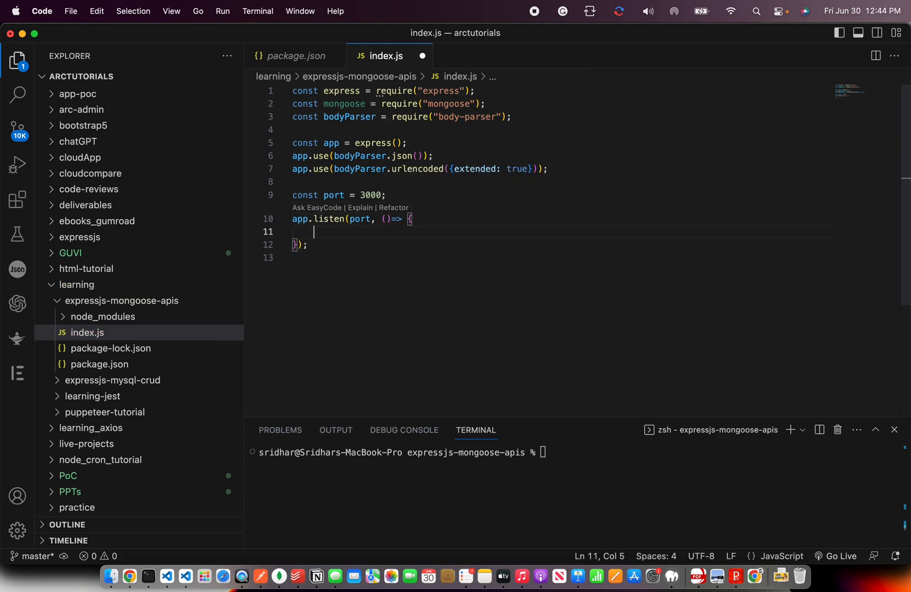
pyautogui.write('console.log')
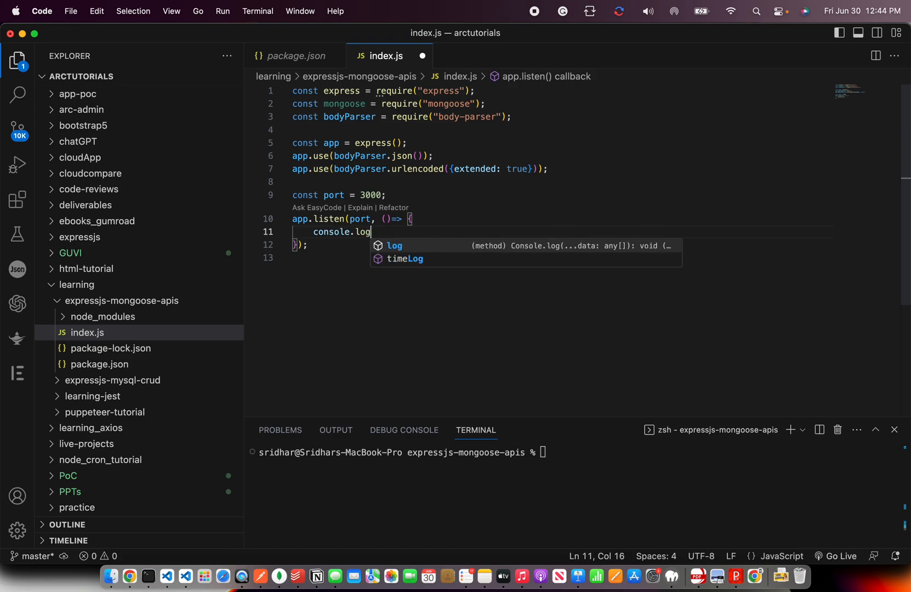
pyautogui.write('("Server started successfully");')
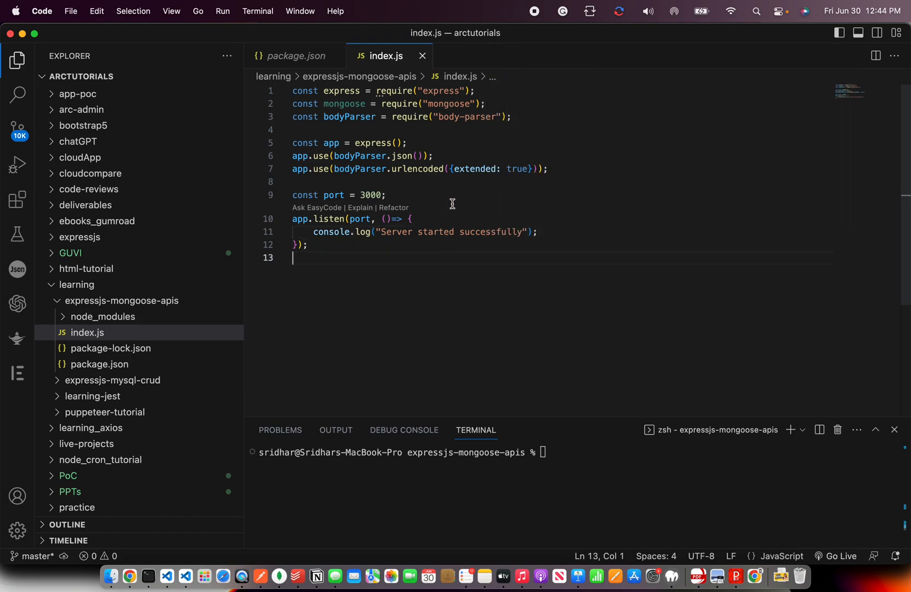
pyautogui.moveTo(548, 278)
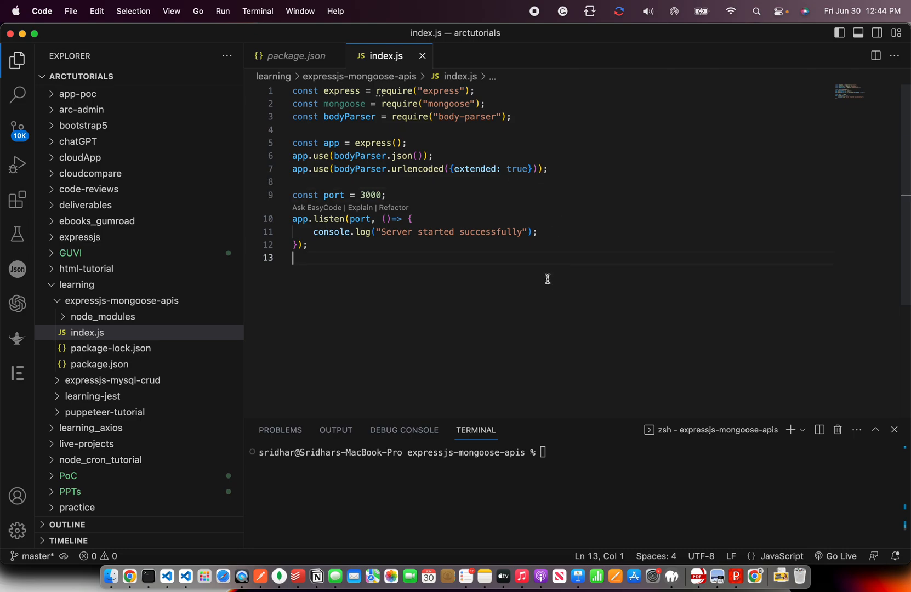
pyautogui.moveTo(520, 326)
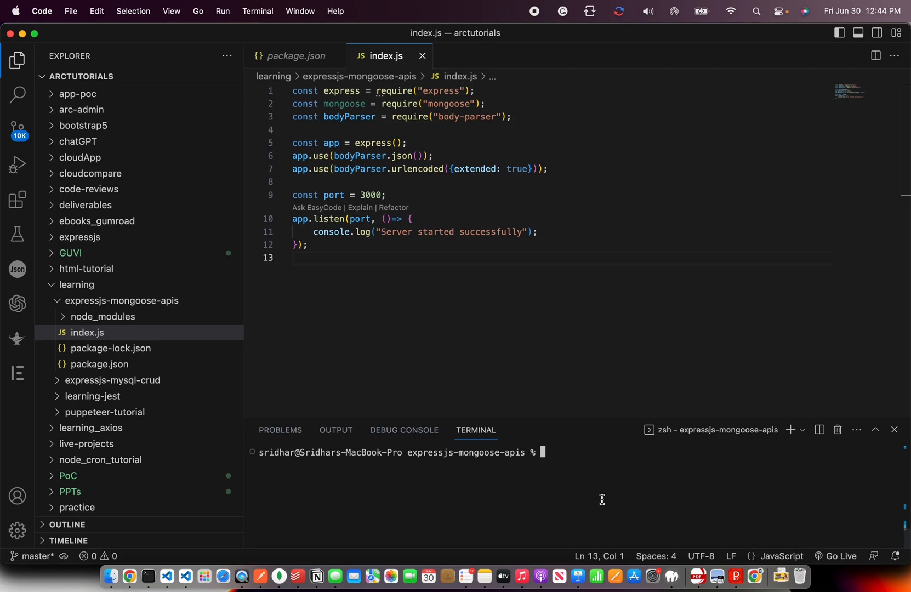
# Step: Run node index.js in the terminal, printing "Server started successfully"
pyautogui.write('node index.js')
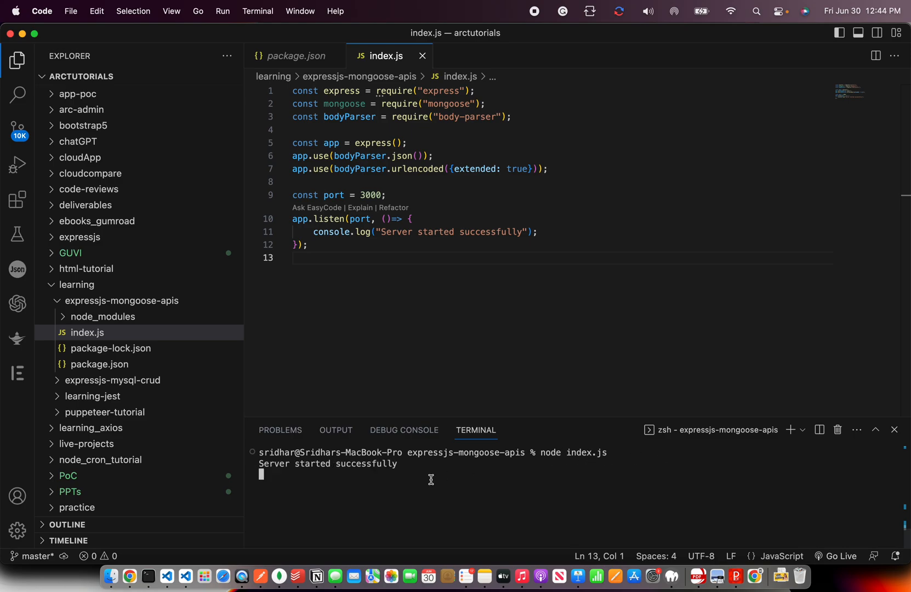
pyautogui.moveTo(402, 479)
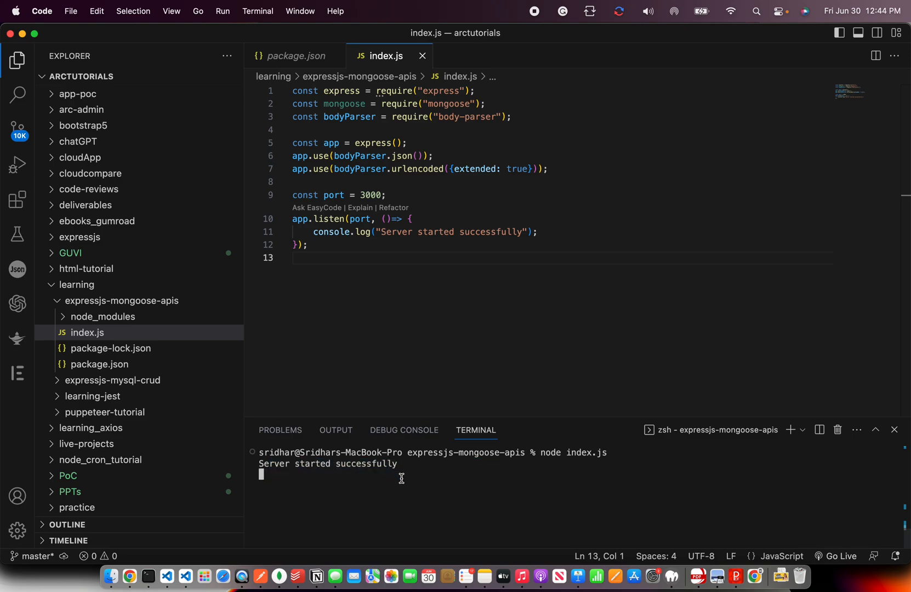
pyautogui.click(542, 169)
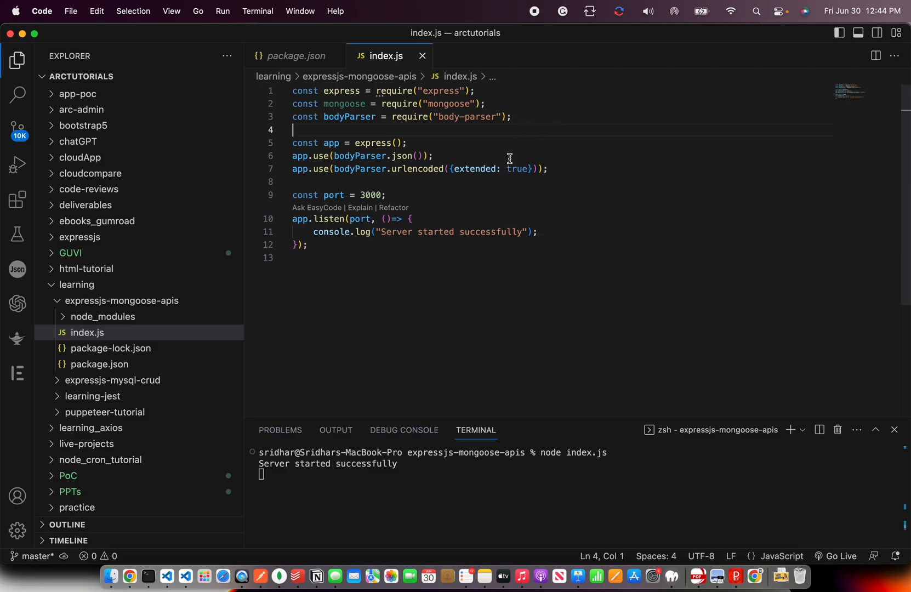
# Step: Leave the server running and switch to the ExpressJS + Mongoose setup slides in Chrome
pyautogui.click(516, 245)
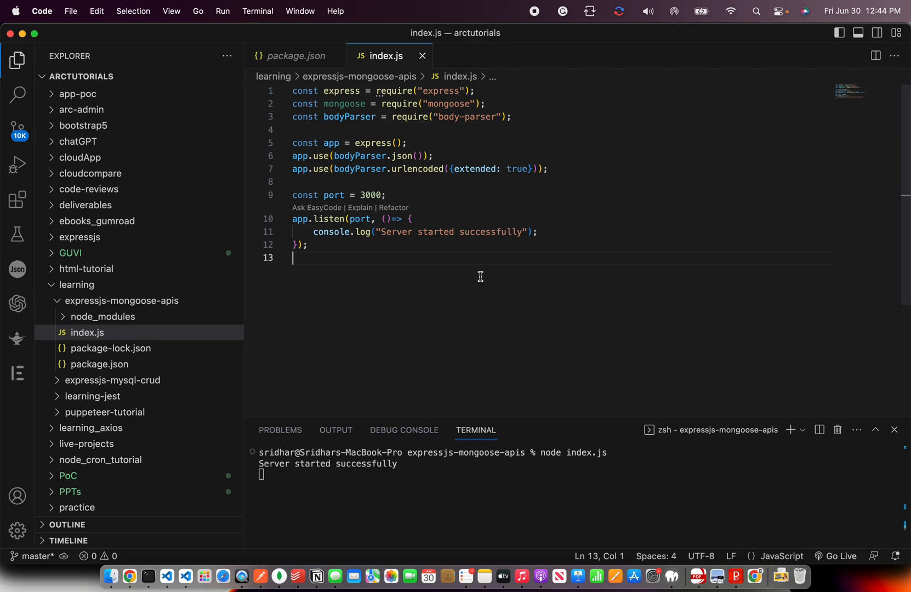
pyautogui.moveTo(484, 314)
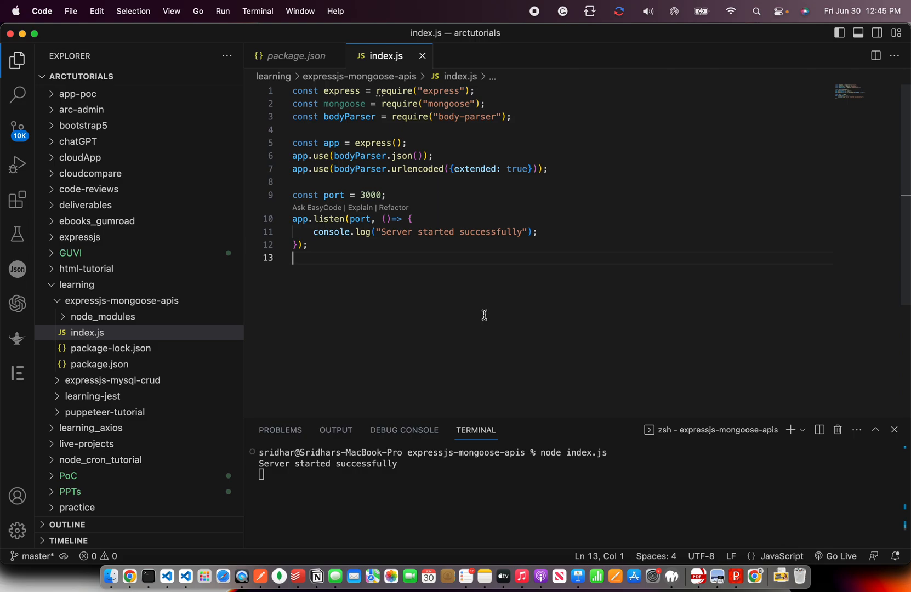
pyautogui.moveTo(128, 582)
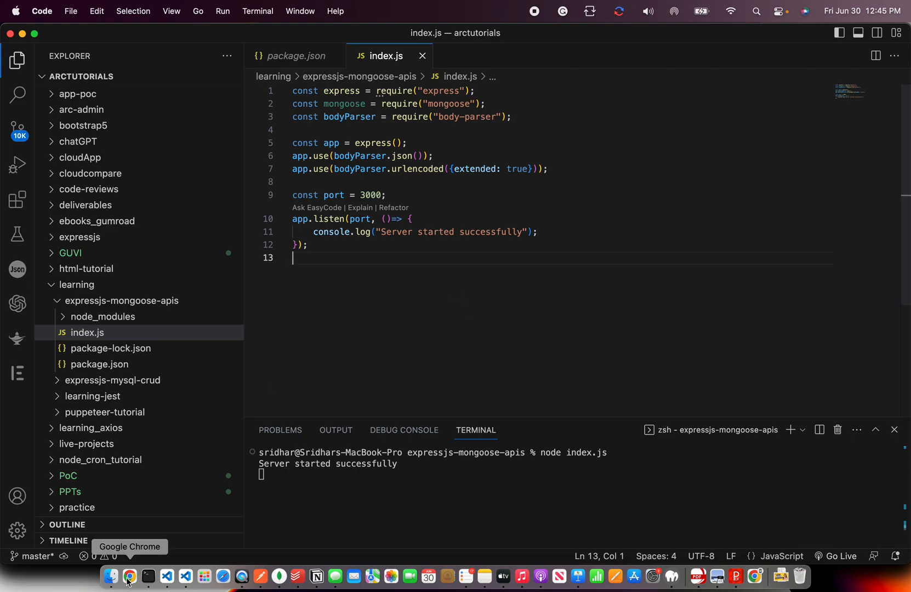
pyautogui.click(129, 576)
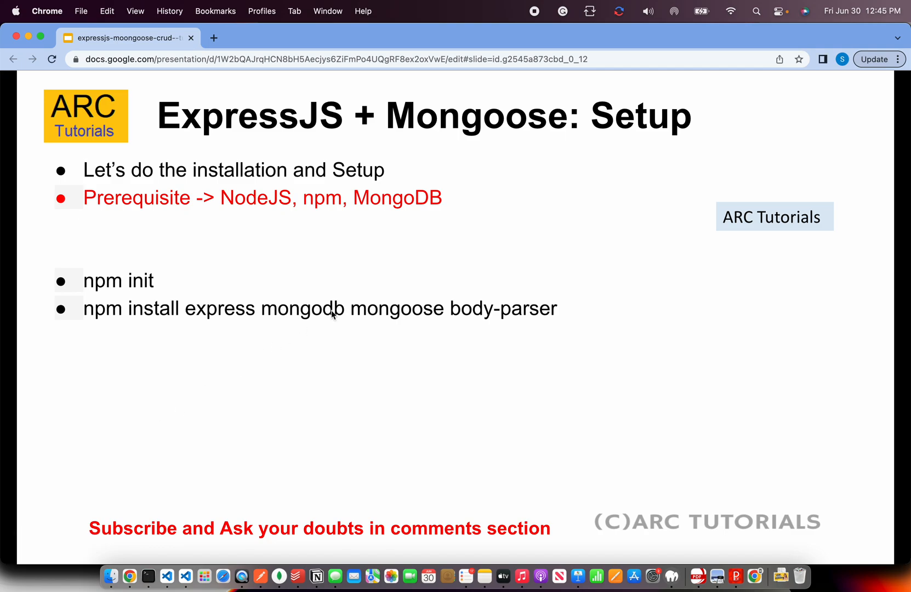